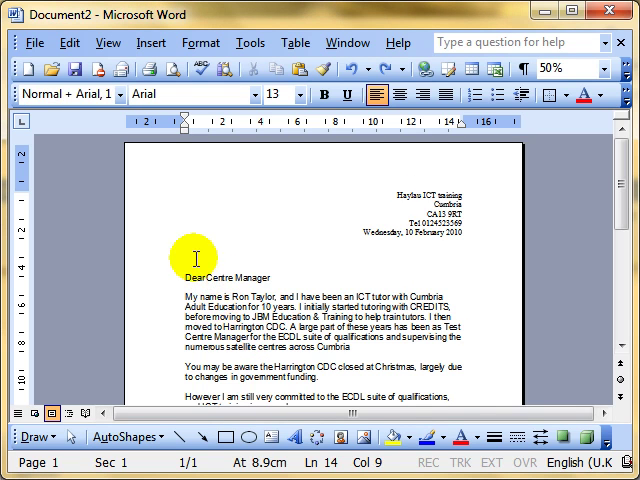
- Enter placeholder 'Address' and 'Smith' text then remove it so the salutation reads only 'Dear'
text(Address)
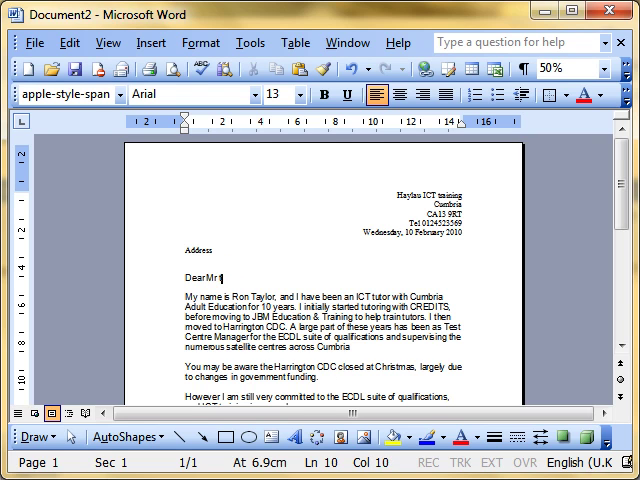
text(Smith)
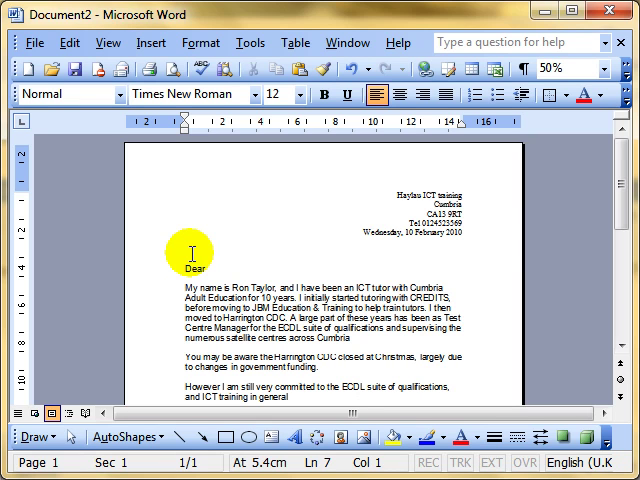
scroll(down, 3)
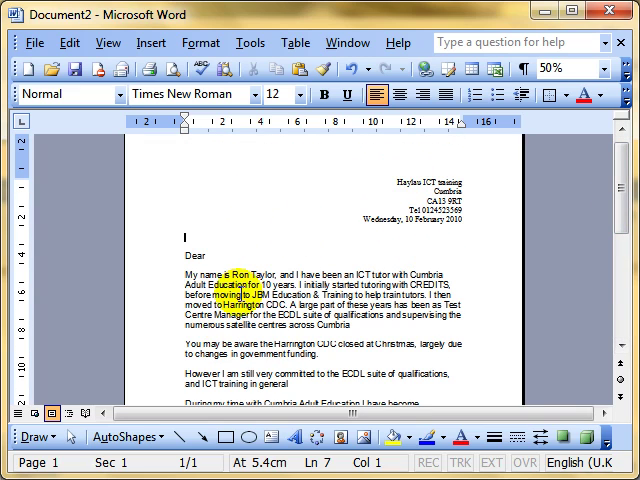
- Bring up the Tools menu and point to Letters and Mailings
click(242, 42)
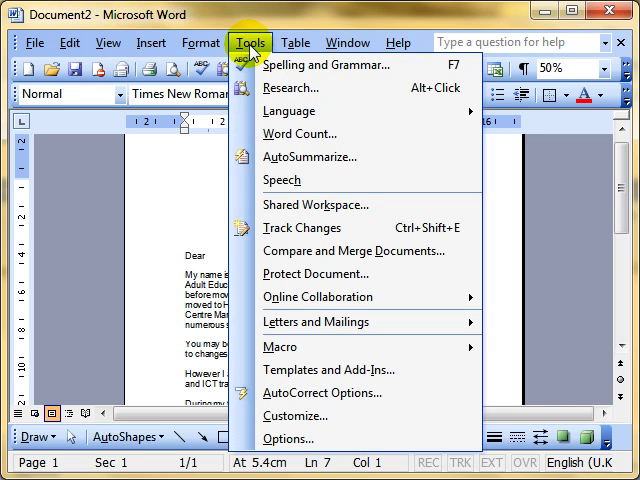
mouse_move(380, 318)
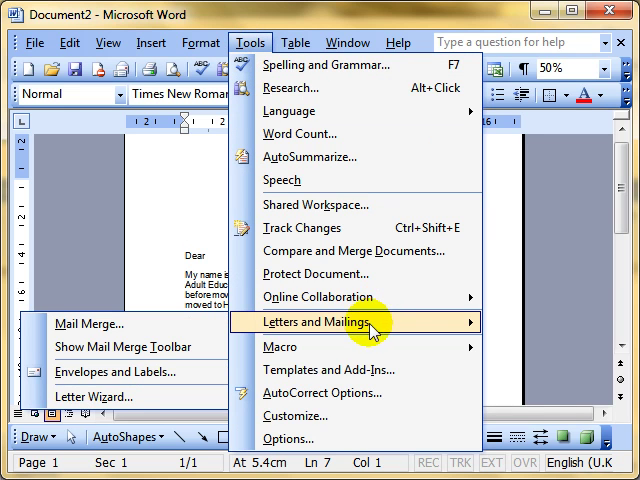
mouse_move(116, 348)
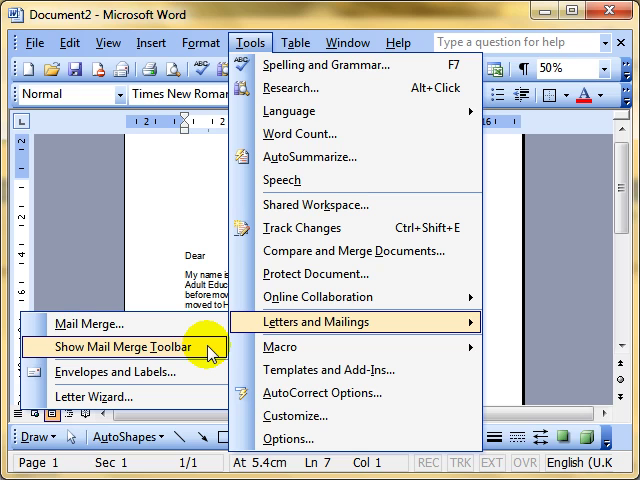
mouse_move(90, 324)
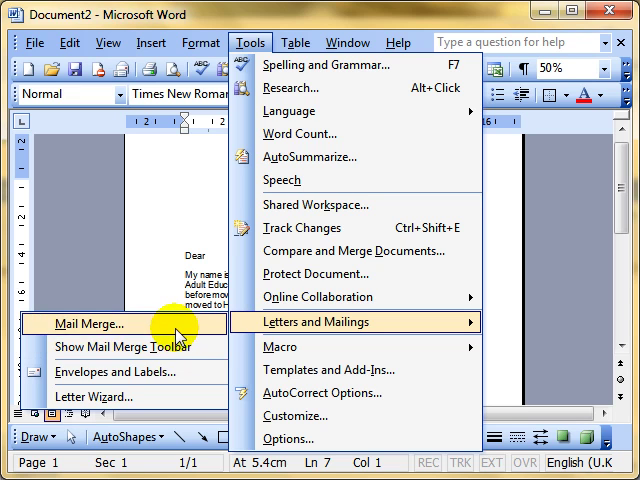
- Start Mail Merge and settle on Letters as the document type after trying E-mail messages and Envelopes
click(88, 324)
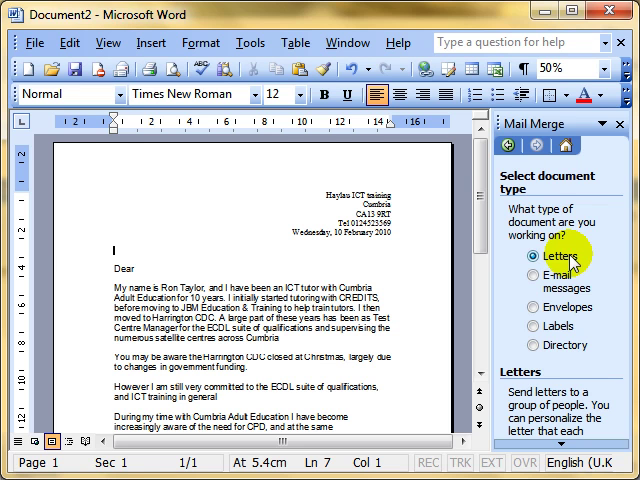
click(528, 290)
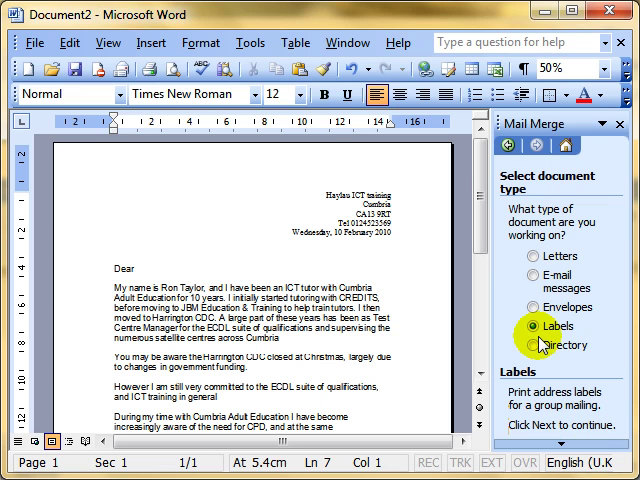
click(538, 290)
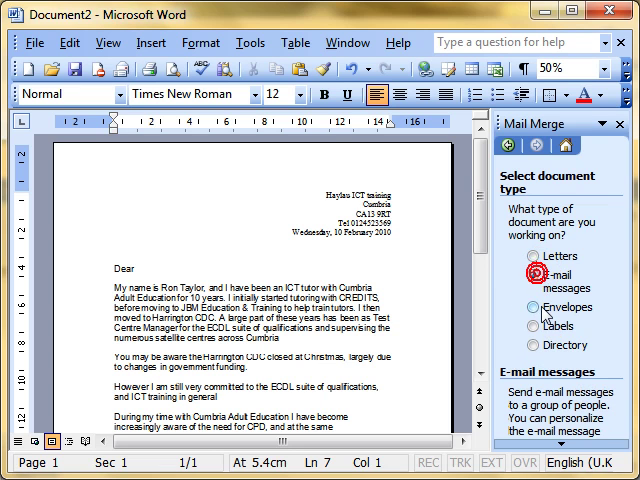
click(526, 308)
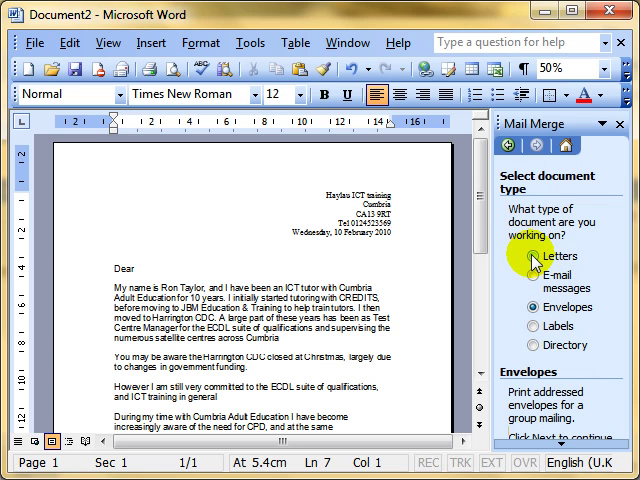
click(524, 268)
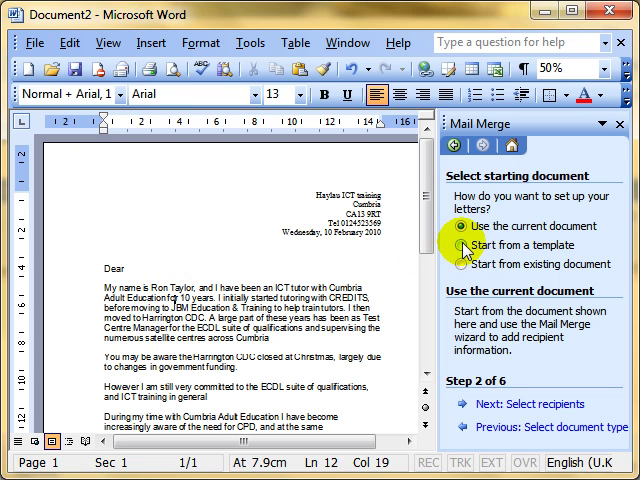
- Glance at 'Start from a template', then keep 'Use the current document' as the starting document
click(464, 250)
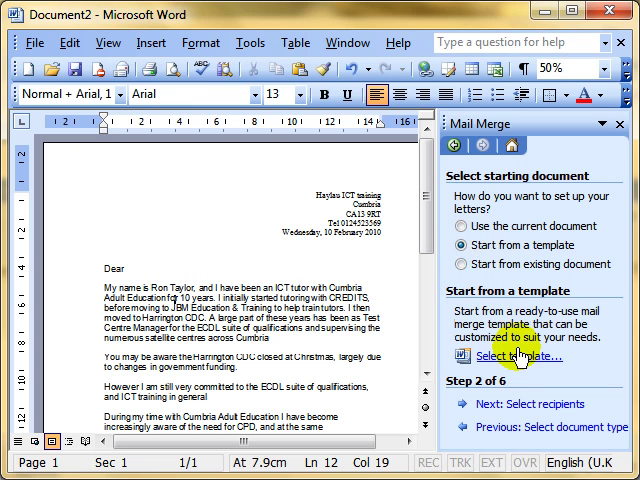
mouse_move(524, 364)
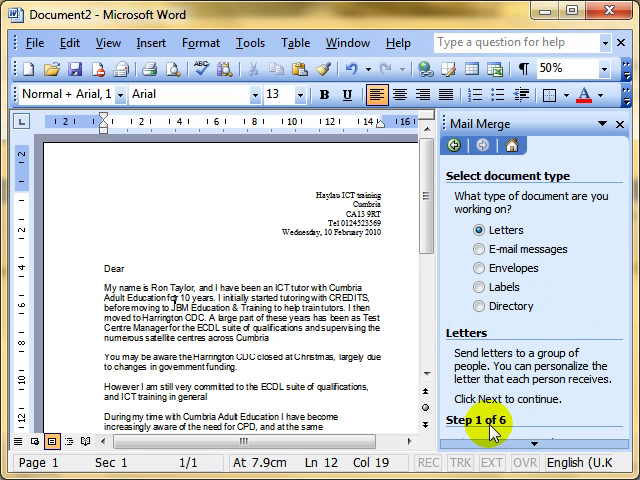
click(500, 420)
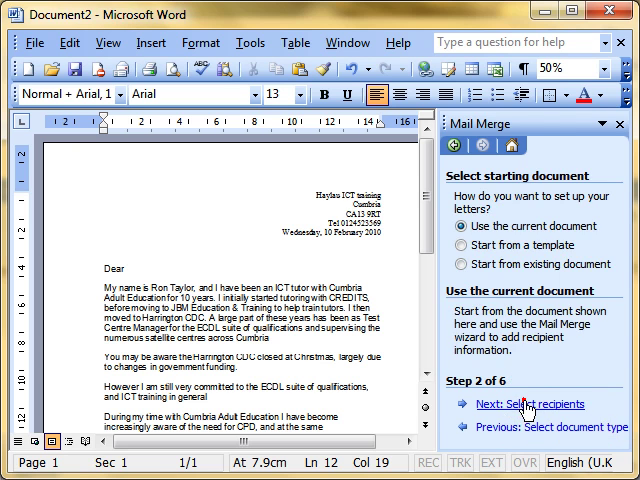
- Move to Select recipients, choose 'Type a new list' and begin creating the address list
click(520, 404)
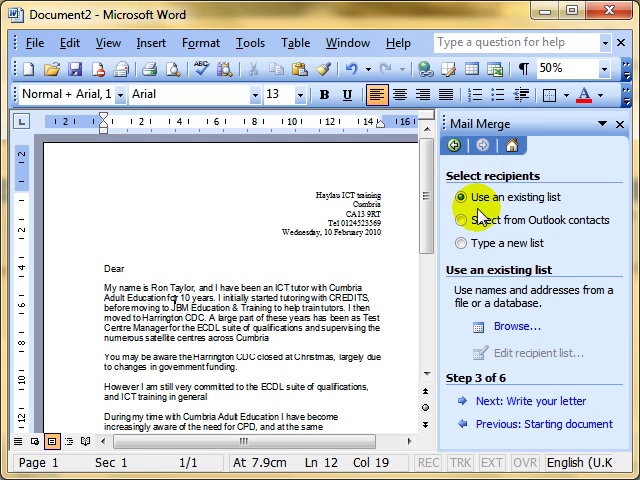
click(466, 220)
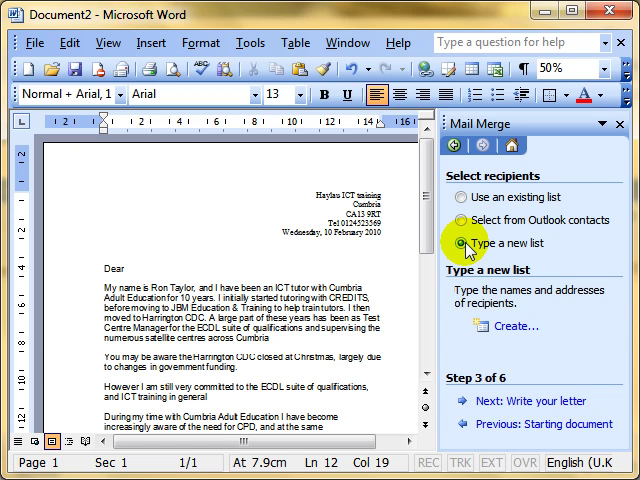
click(464, 244)
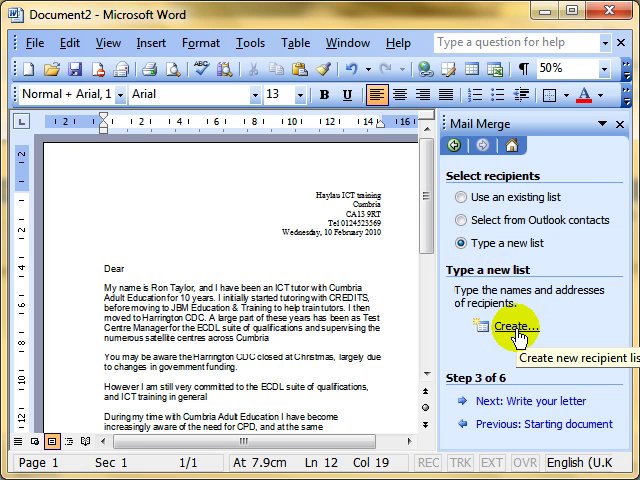
click(500, 330)
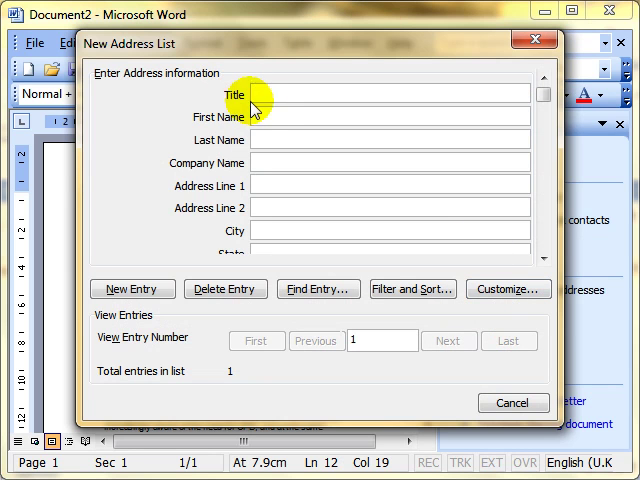
- Enter recipients Mr Taylor and Mrs Taylor as two entries and close the New Address List form
text(Mr)
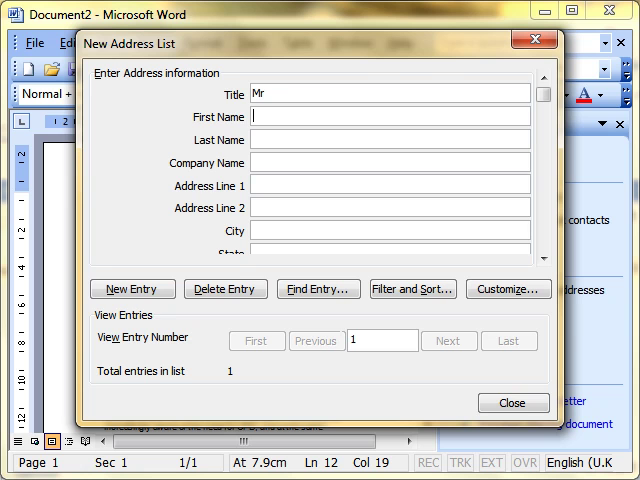
text(Taylor)
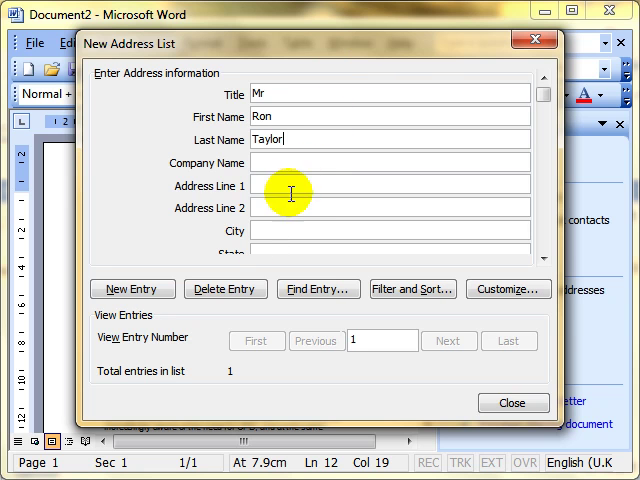
click(132, 288)
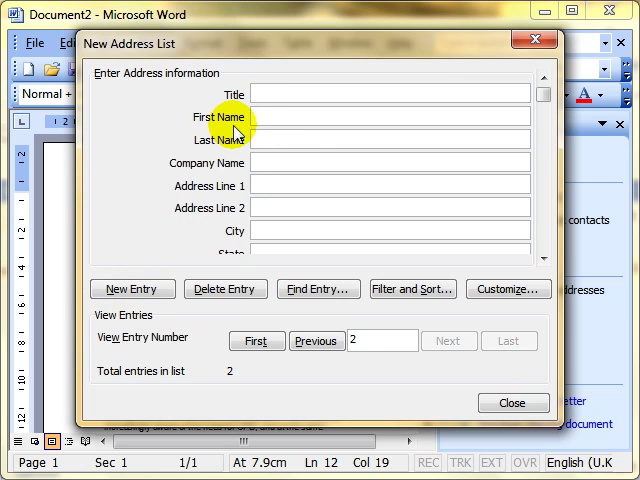
text(Mrs)
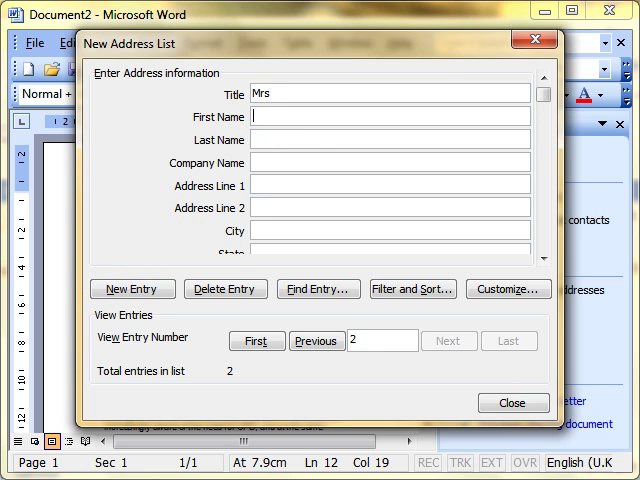
text(Taylor)
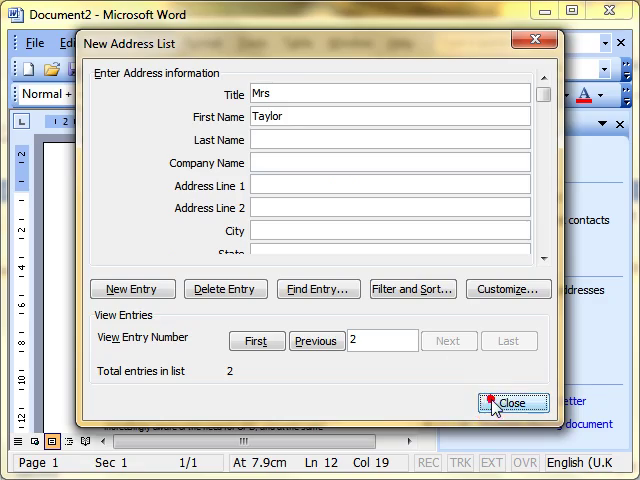
click(512, 404)
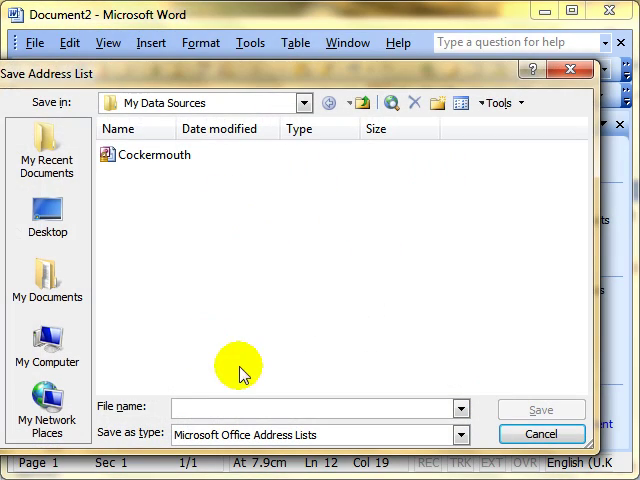
mouse_move(296, 330)
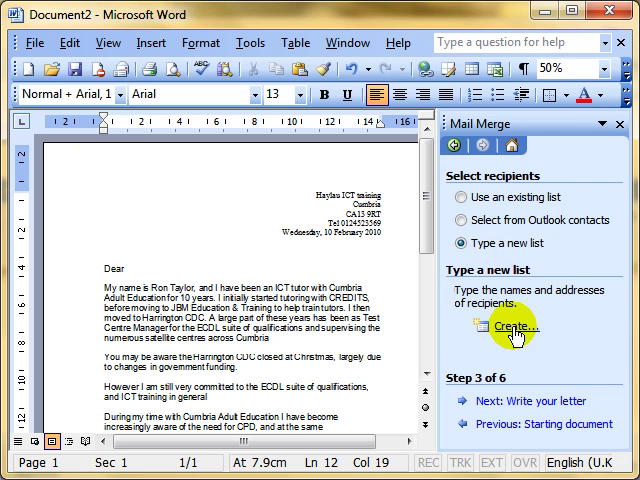
- Switch the recipient source to 'Use an existing list'
click(512, 326)
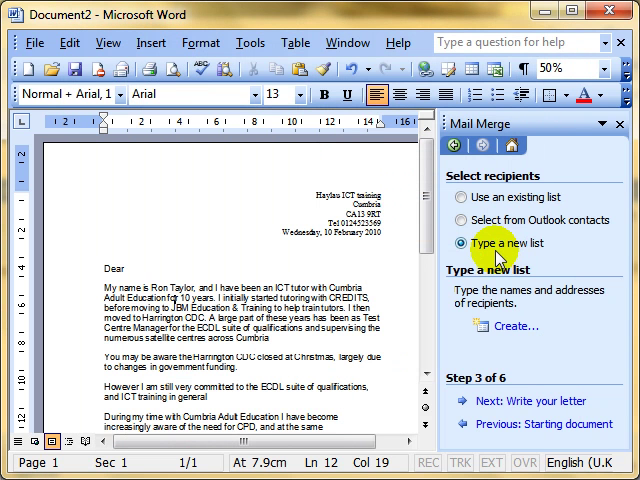
click(460, 196)
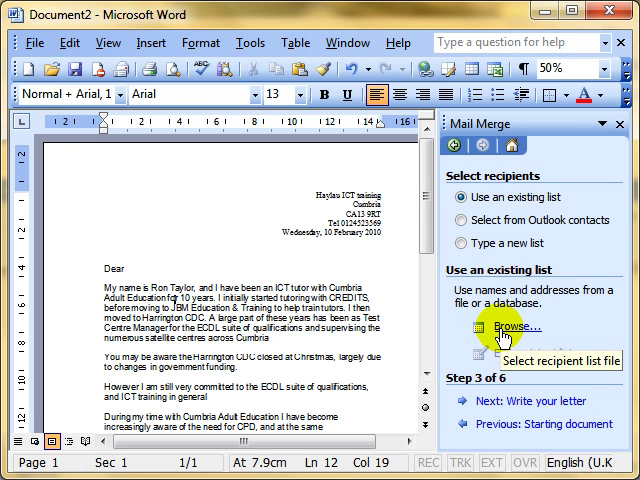
- Browse to and open the Cockermouth data source as the recipient list
click(516, 330)
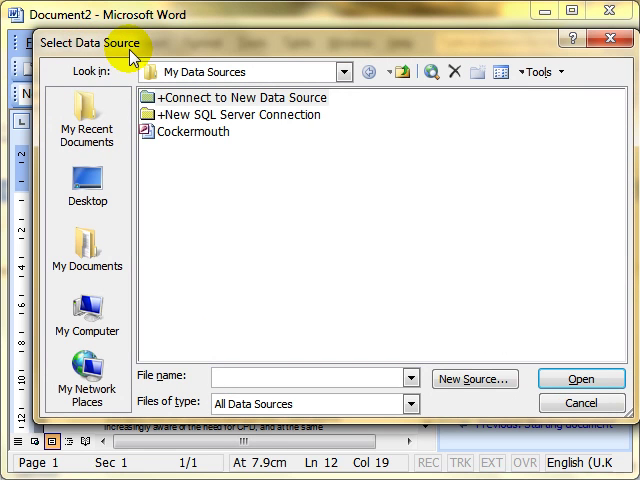
mouse_move(180, 136)
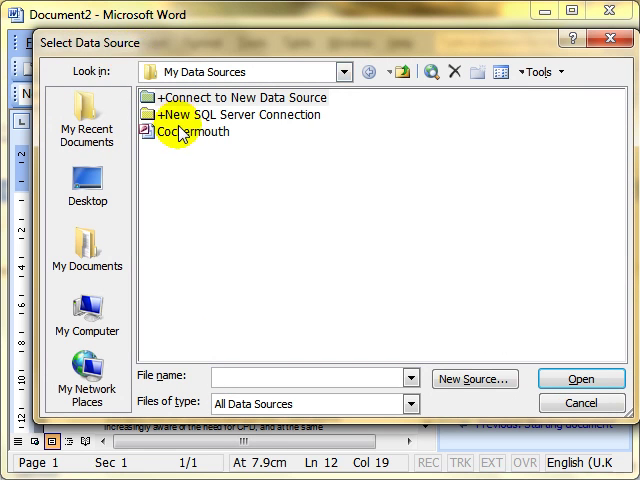
click(184, 132)
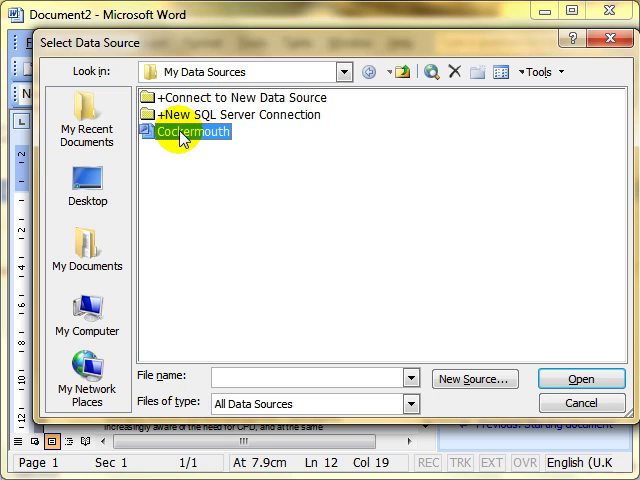
mouse_move(430, 210)
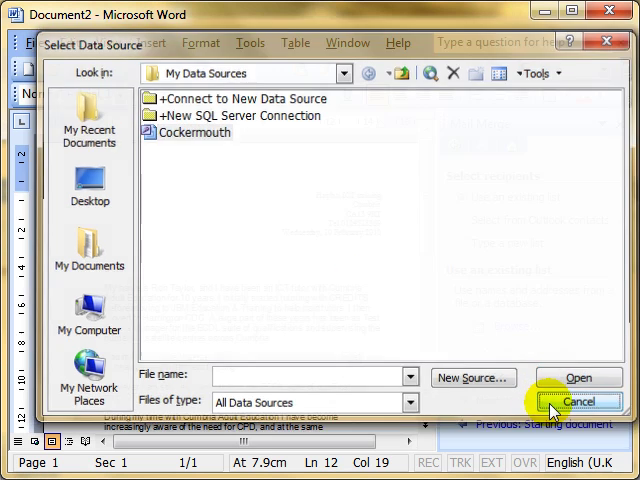
click(348, 42)
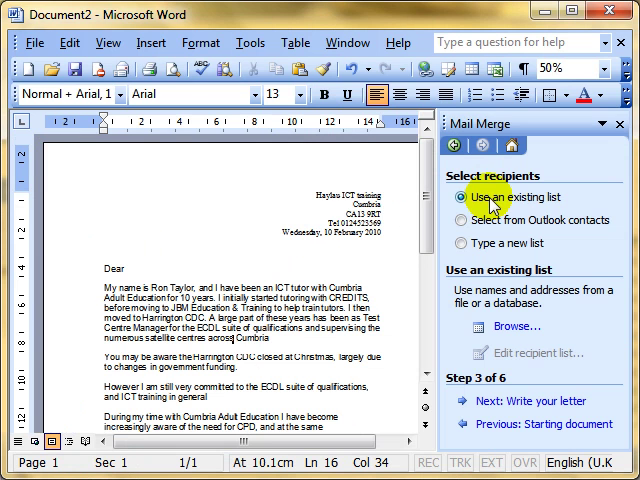
click(516, 326)
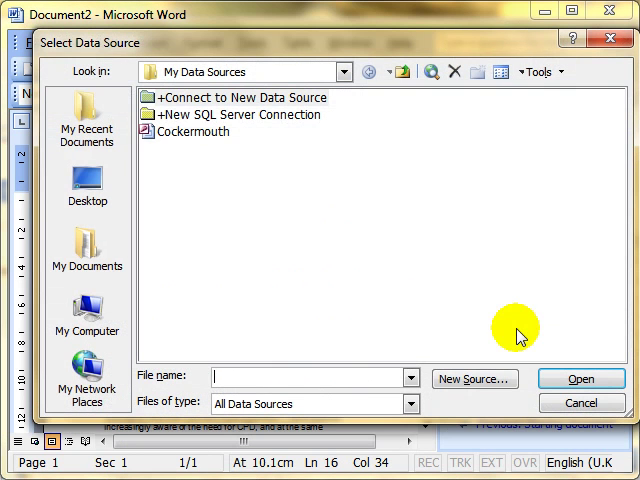
click(188, 132)
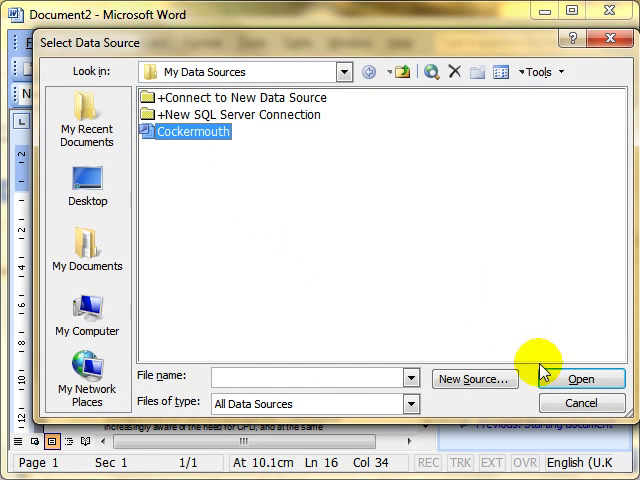
click(580, 380)
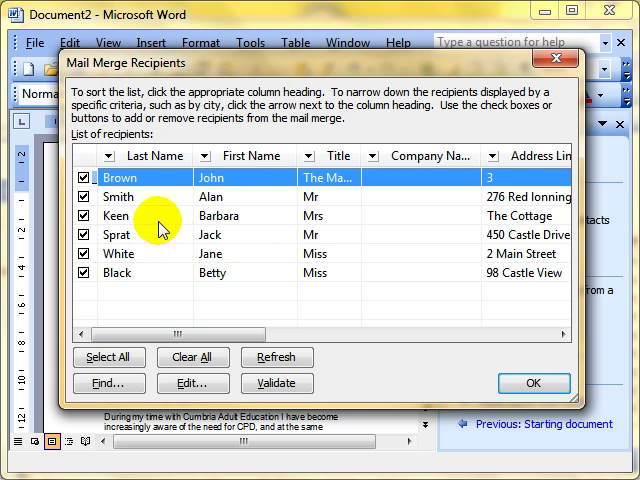
- Accept the six Cockermouth recipients and proceed to writing the letter
click(84, 178)
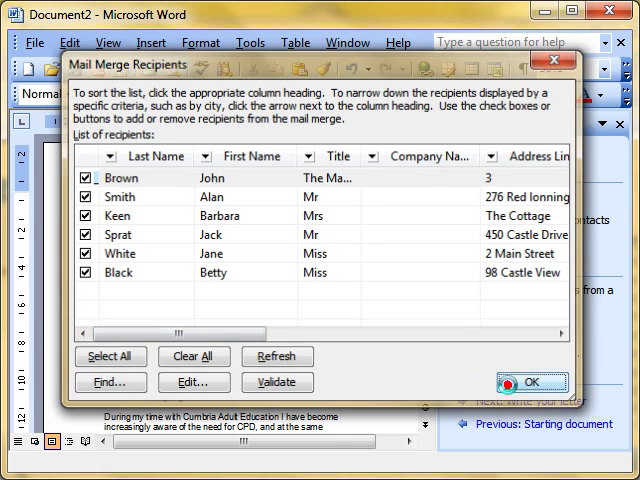
click(528, 382)
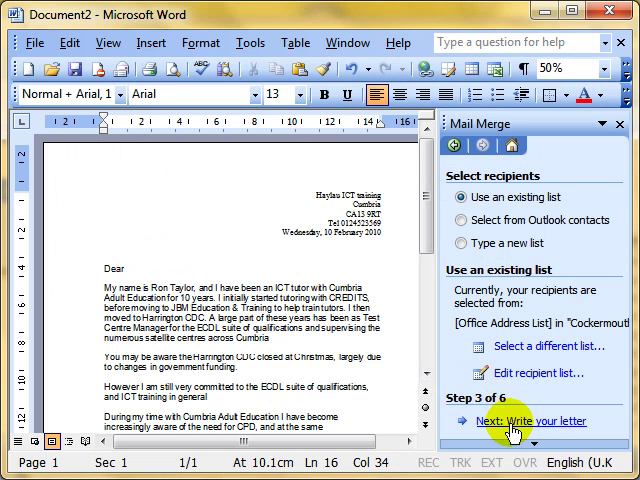
mouse_move(512, 432)
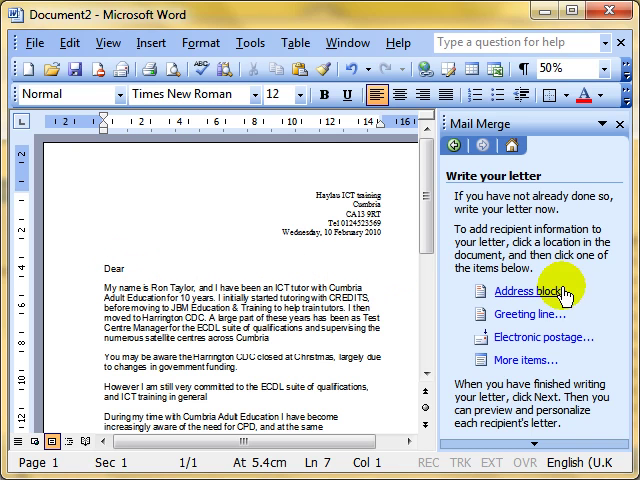
mouse_move(536, 296)
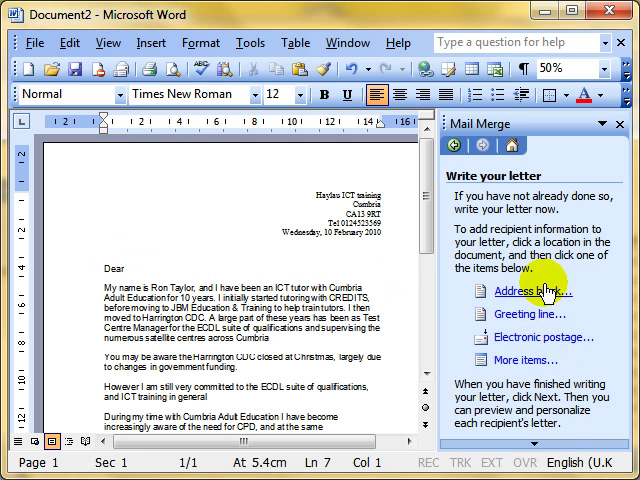
mouse_move(542, 292)
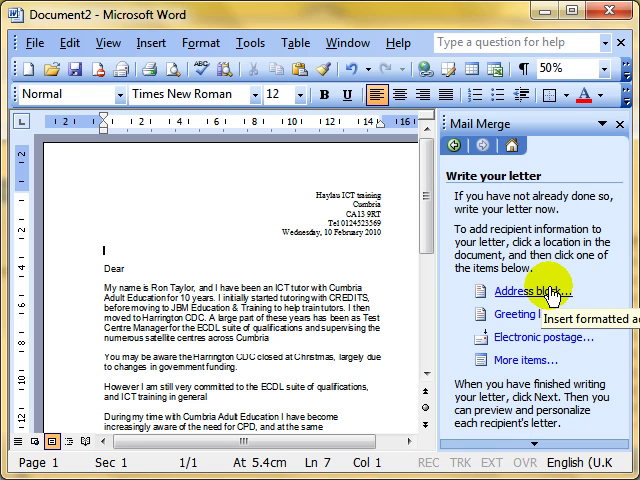
- Insert an address block that keeps the recipient's name but leaves out the company name
click(520, 294)
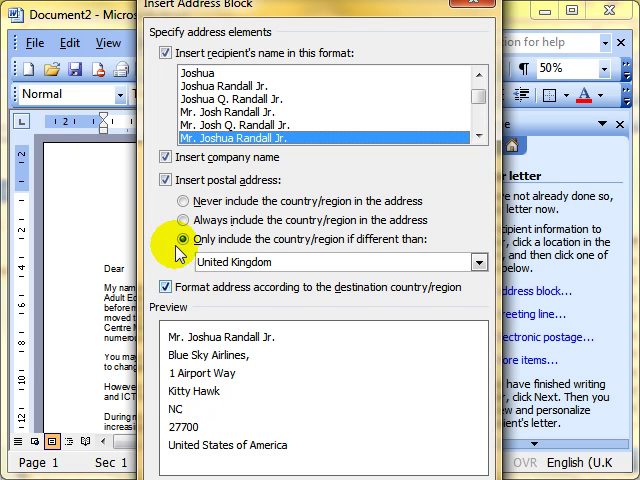
click(162, 56)
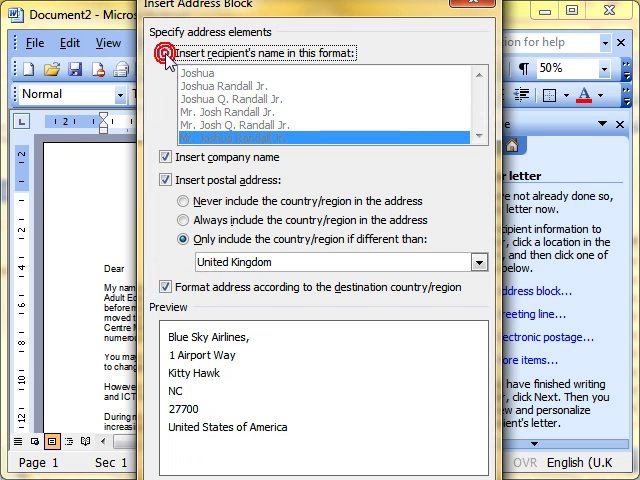
click(162, 52)
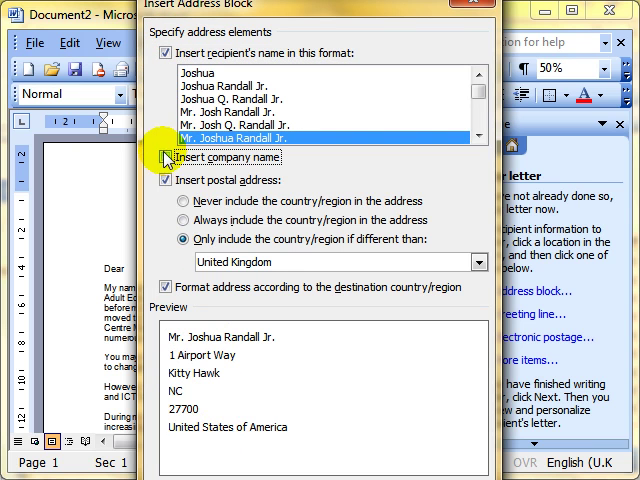
click(164, 156)
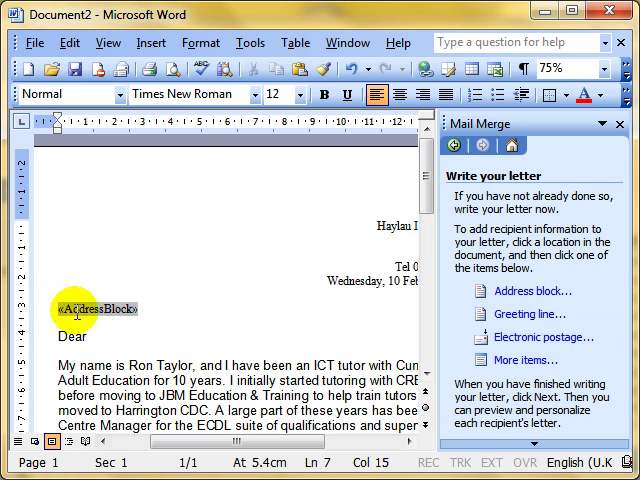
mouse_move(156, 308)
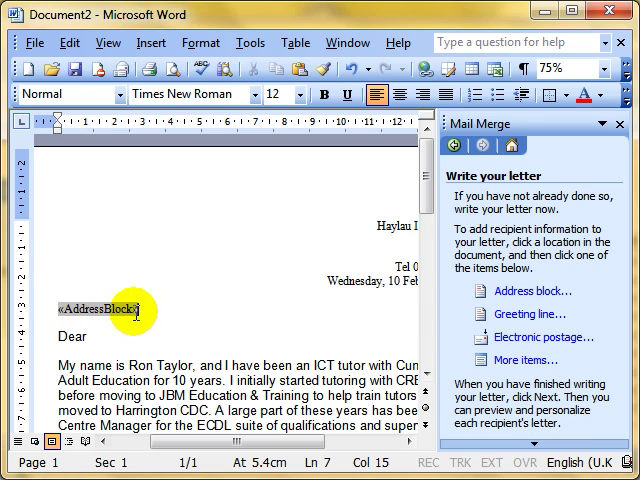
mouse_move(232, 310)
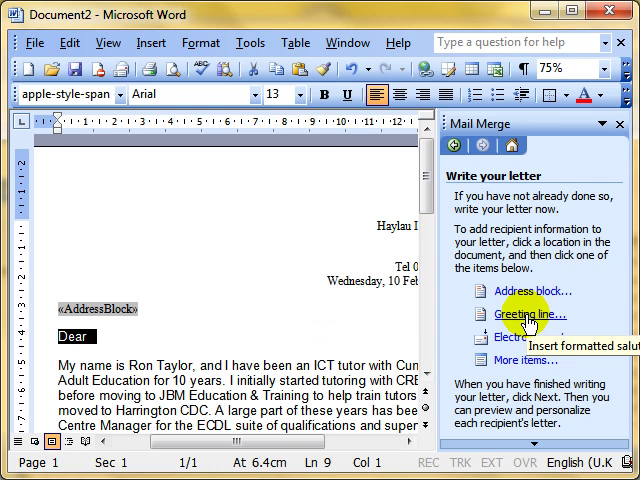
- Replace the Dear line with a GreetingLine field using the 'Joshua' first-name format
click(512, 316)
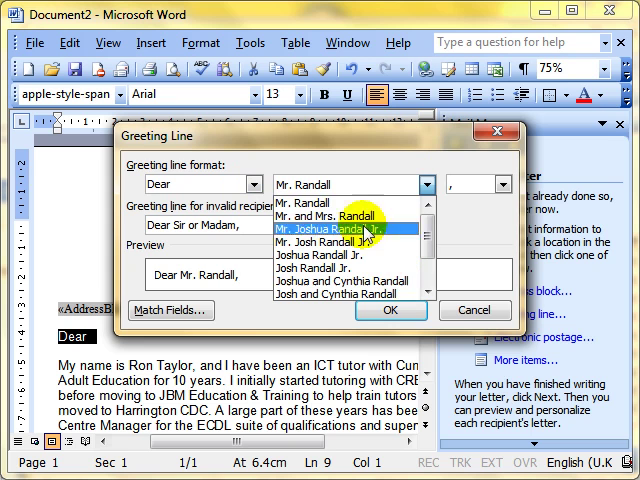
scroll(down, 3)
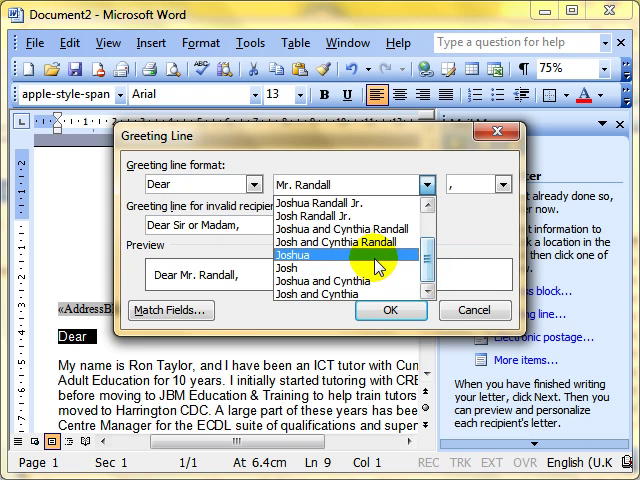
click(290, 254)
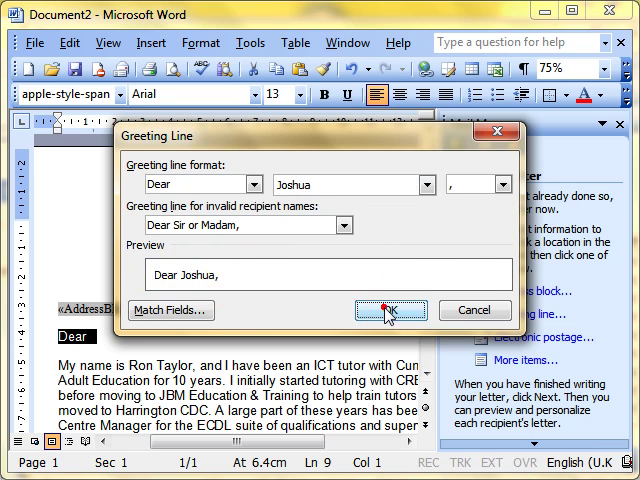
click(388, 310)
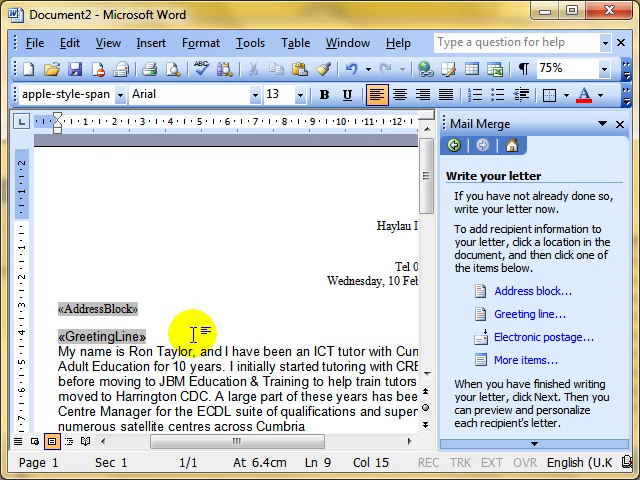
mouse_move(490, 292)
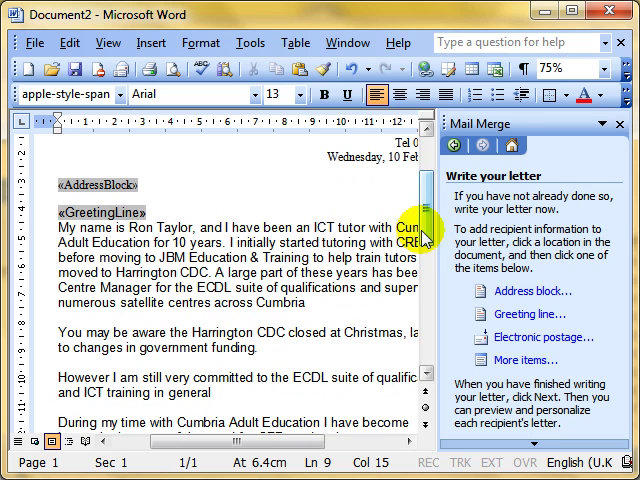
- Close the letter with 'Thanks' followed by a First_Name merge field from More items
scroll(down, 3)
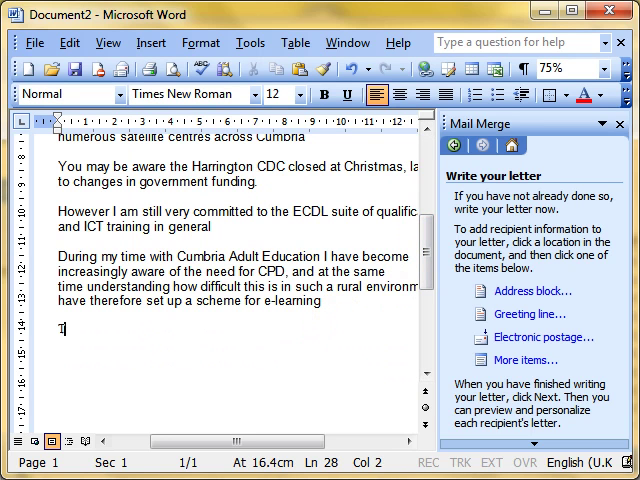
text(Thanks)
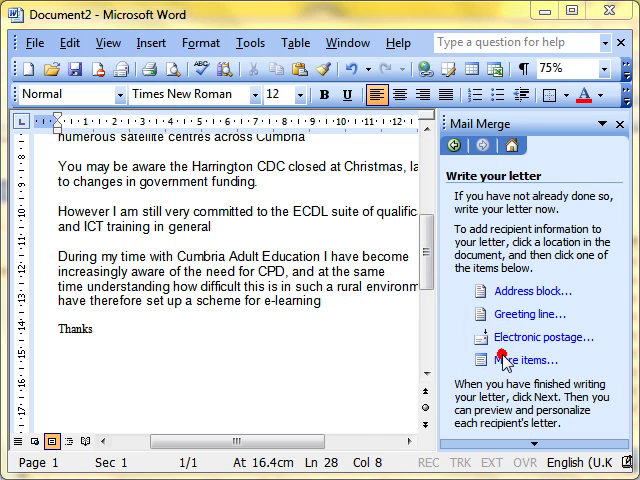
click(532, 360)
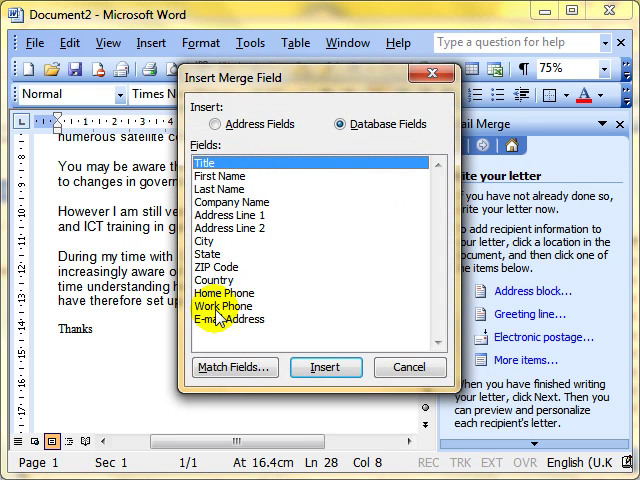
click(224, 168)
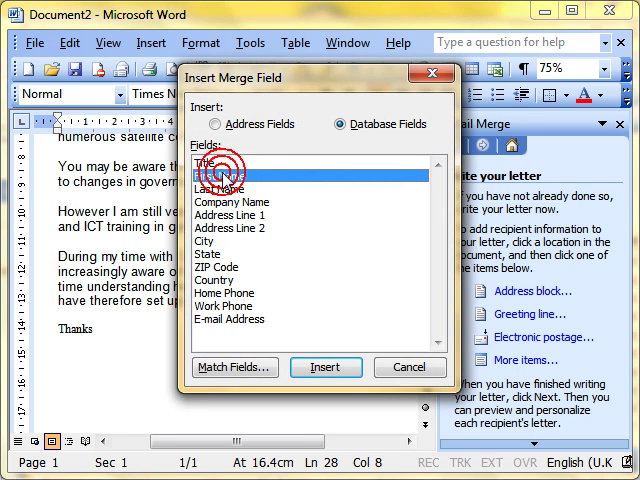
click(324, 368)
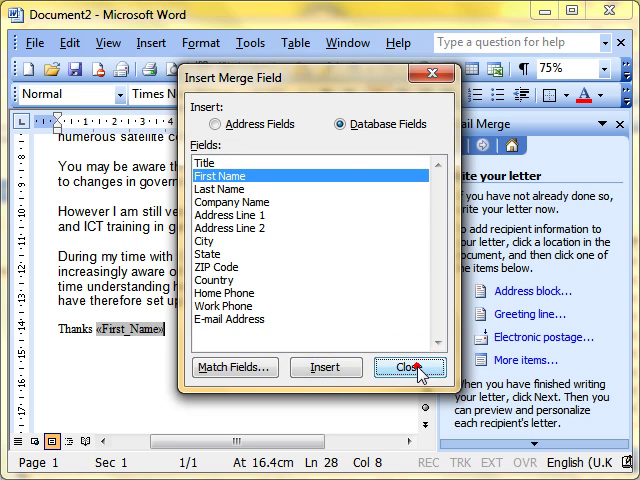
click(408, 368)
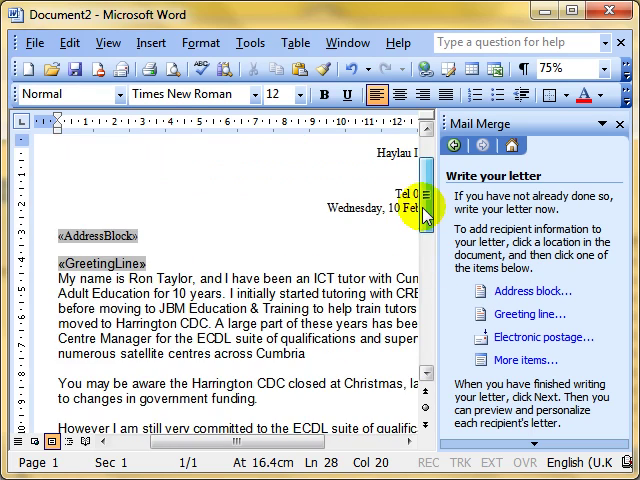
scroll(down, 3)
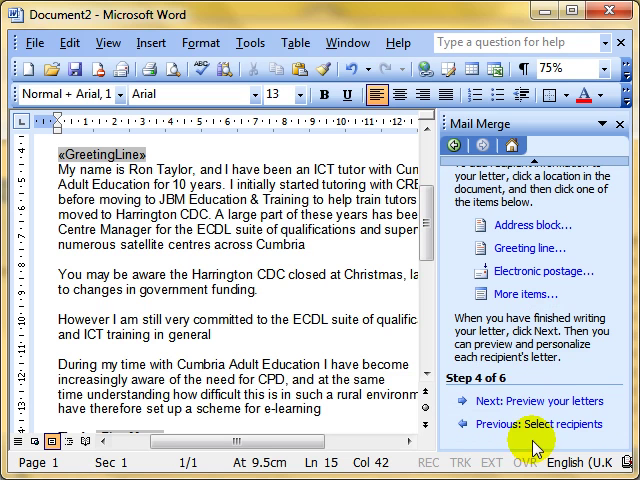
mouse_move(544, 400)
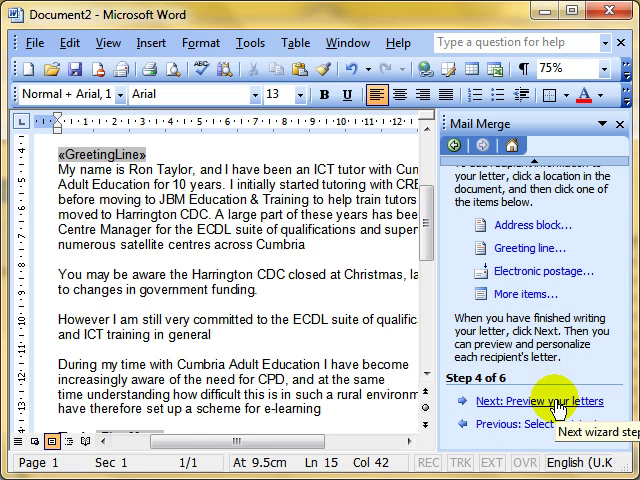
- Preview the merged letters, stepping through Alan, Barbara and Jack with >>
click(548, 400)
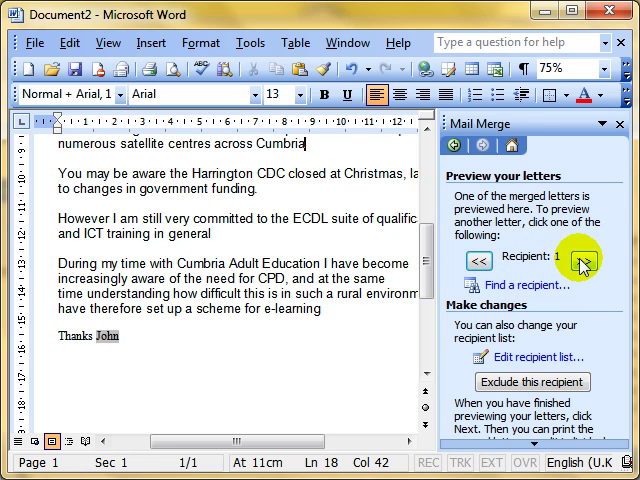
click(584, 260)
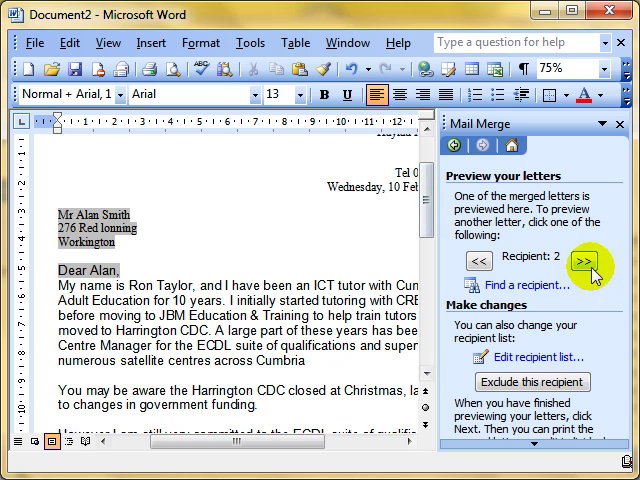
click(590, 260)
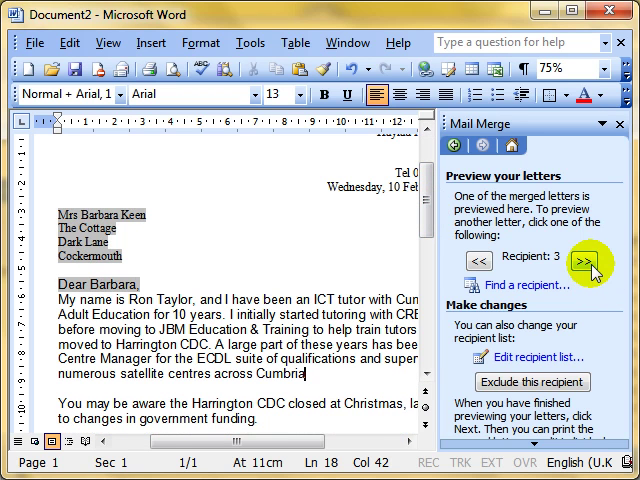
click(592, 260)
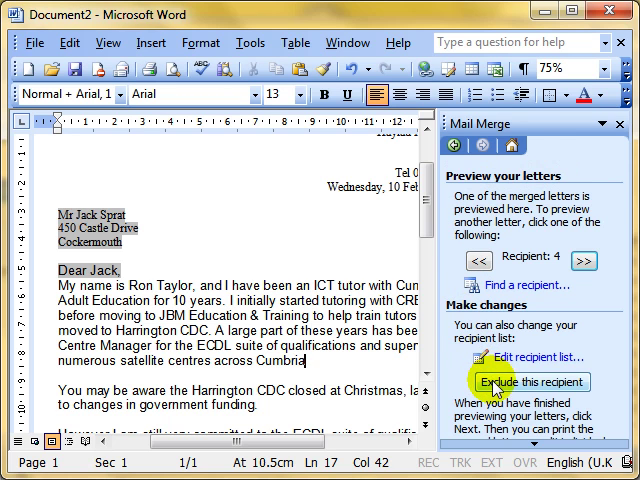
- Review the full recipient list and close it unchanged
click(530, 356)
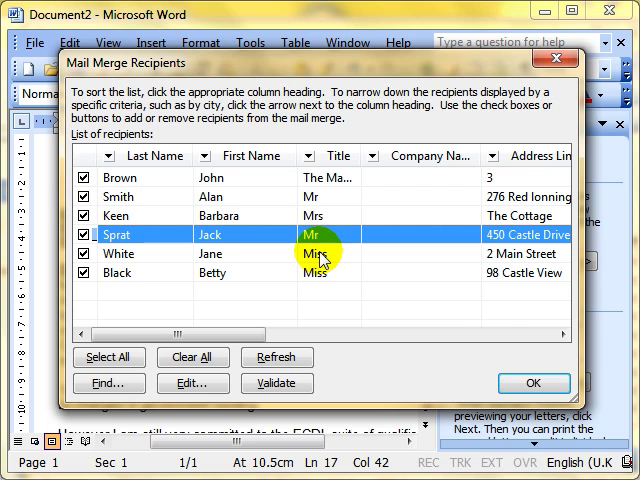
click(532, 384)
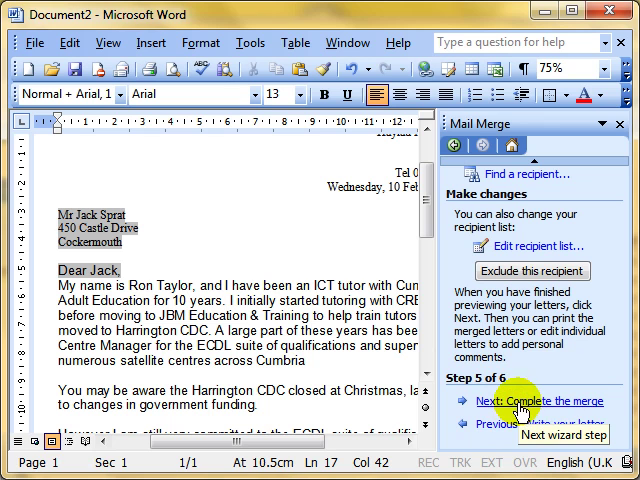
- Complete the merge and print the letters for all records
click(540, 400)
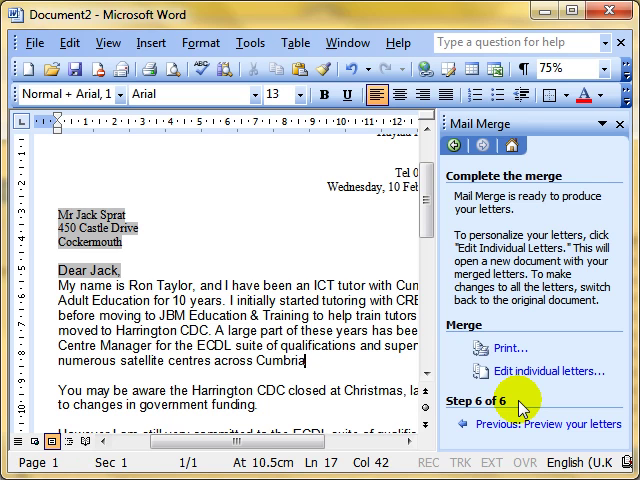
mouse_move(256, 256)
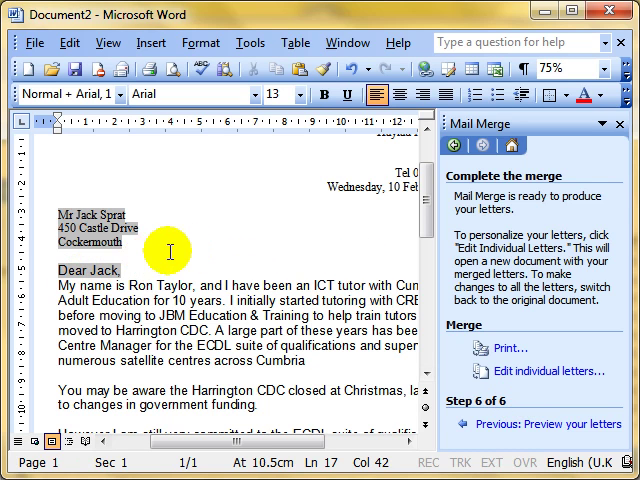
mouse_move(248, 250)
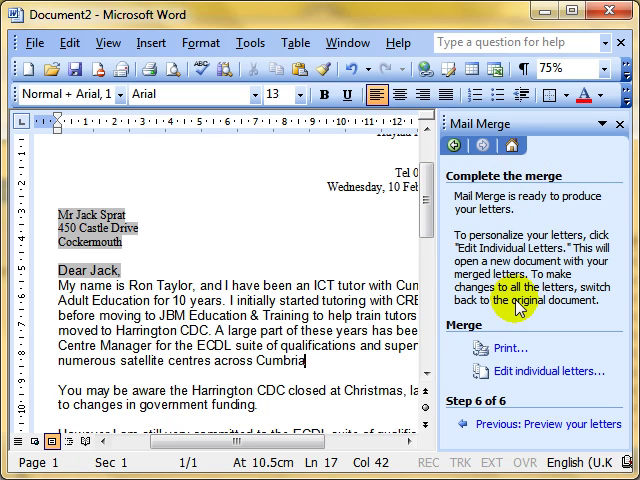
mouse_move(30, 290)
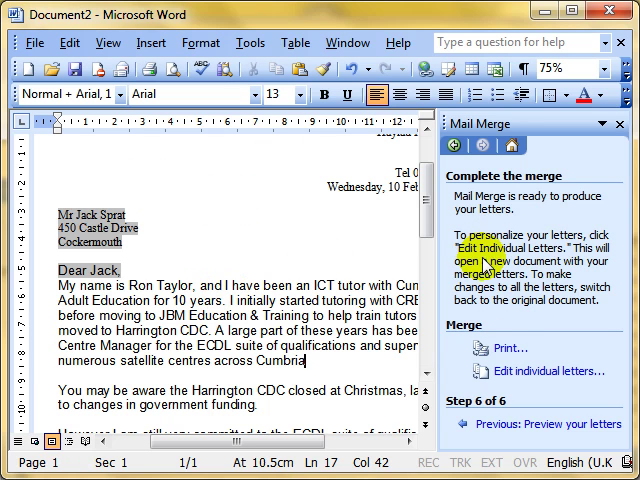
mouse_move(508, 348)
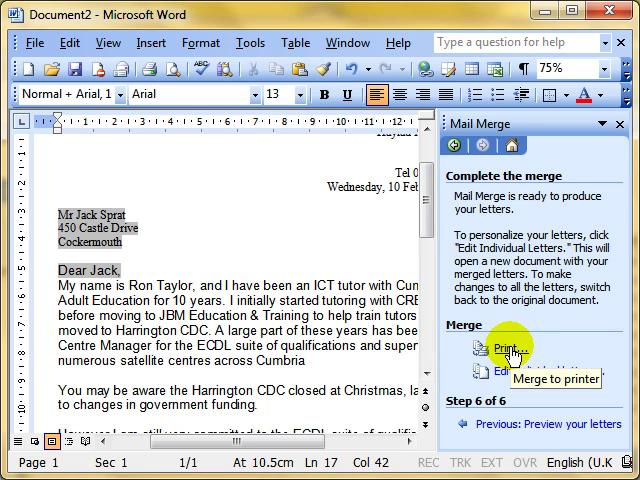
click(512, 350)
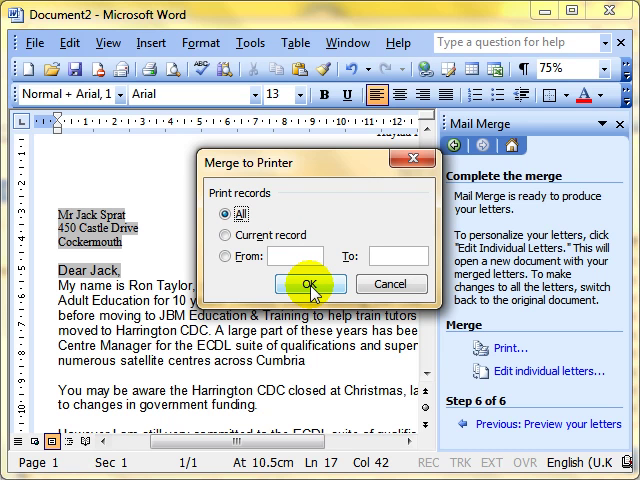
click(308, 284)
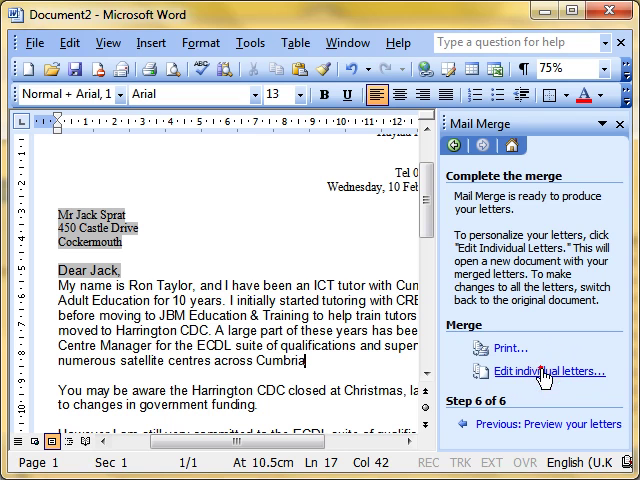
- Merge all records into a new Letters1 document and review the John and Barbara letters
click(532, 372)
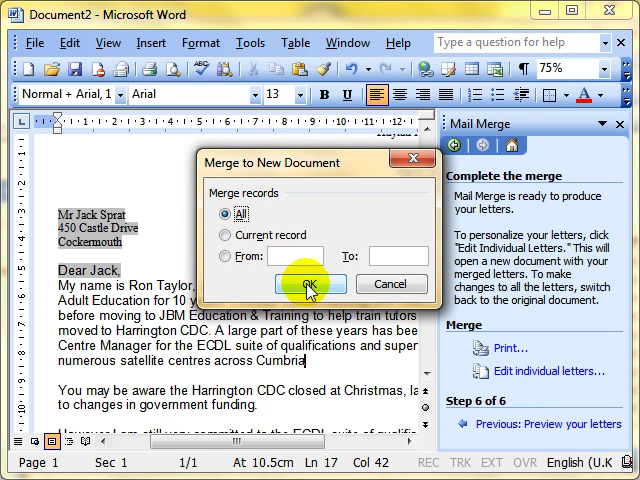
click(308, 284)
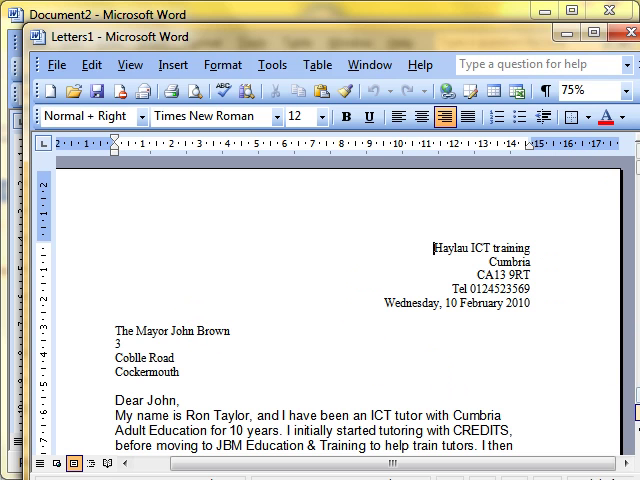
scroll(down, 3)
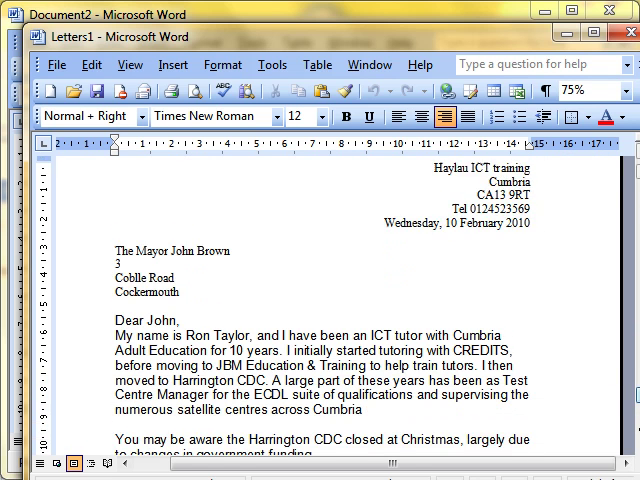
scroll(down, 3)
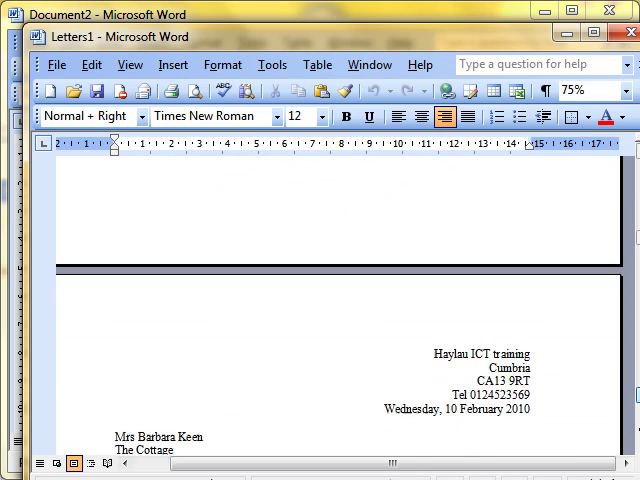
scroll(down, 3)
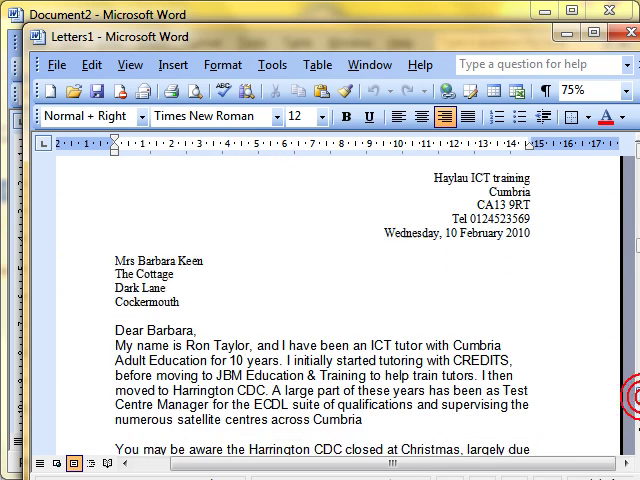
scroll(down, 3)
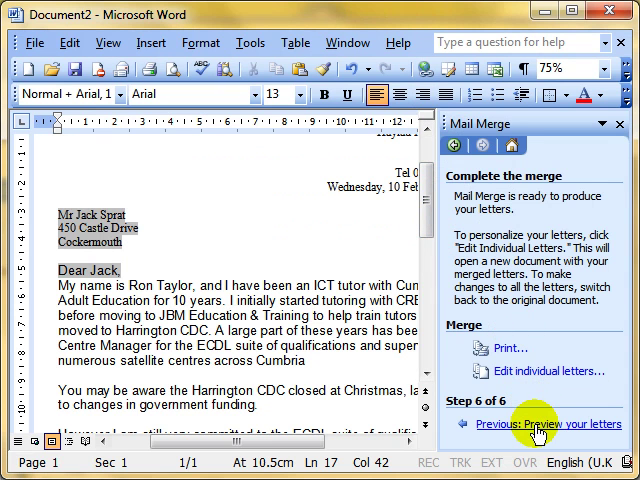
click(246, 42)
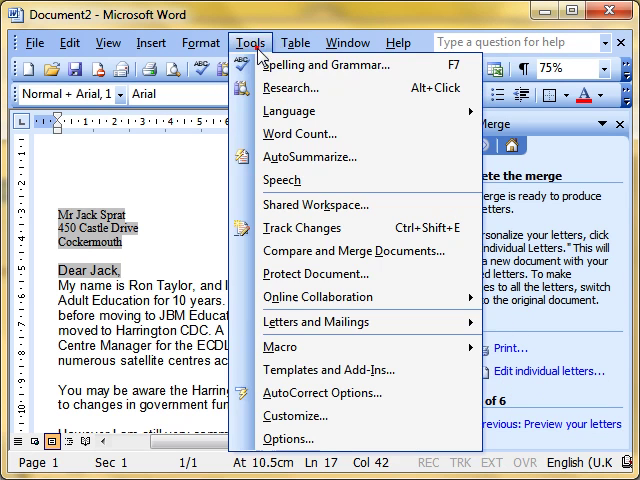